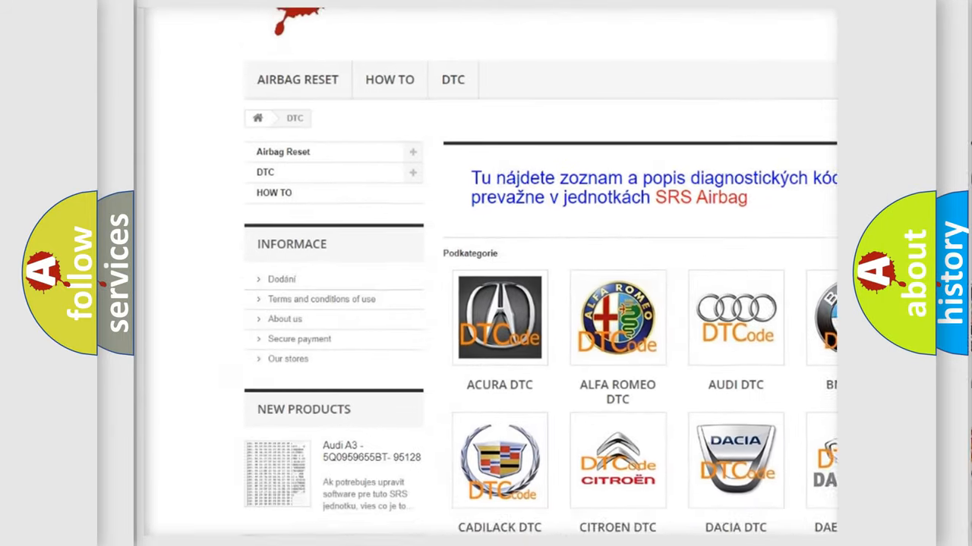
pyautogui.scroll(-3)
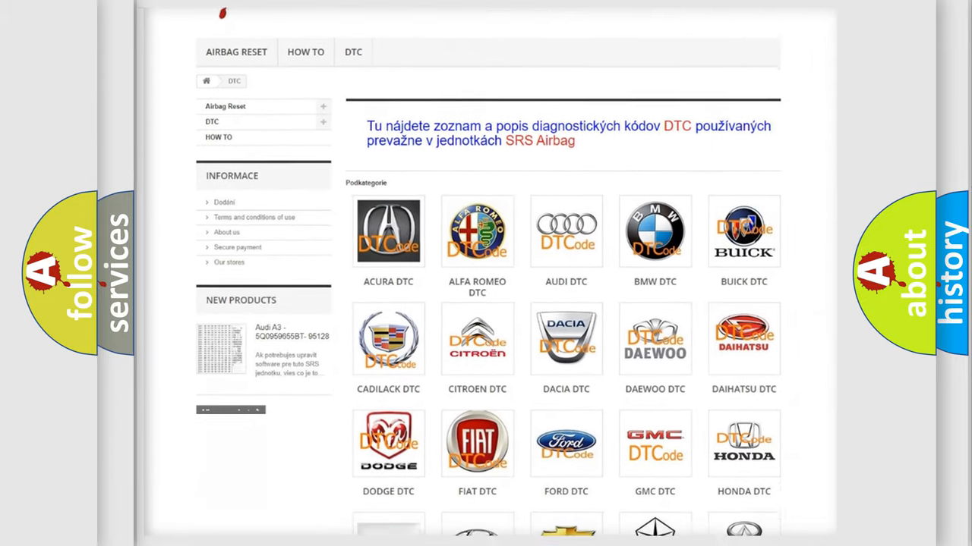
pyautogui.scroll(-3)
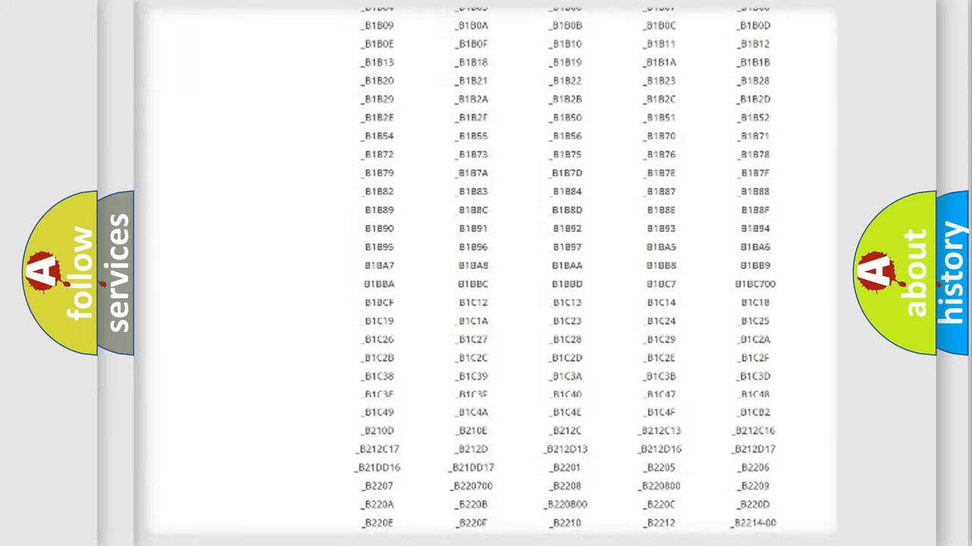
pyautogui.scroll(-3)
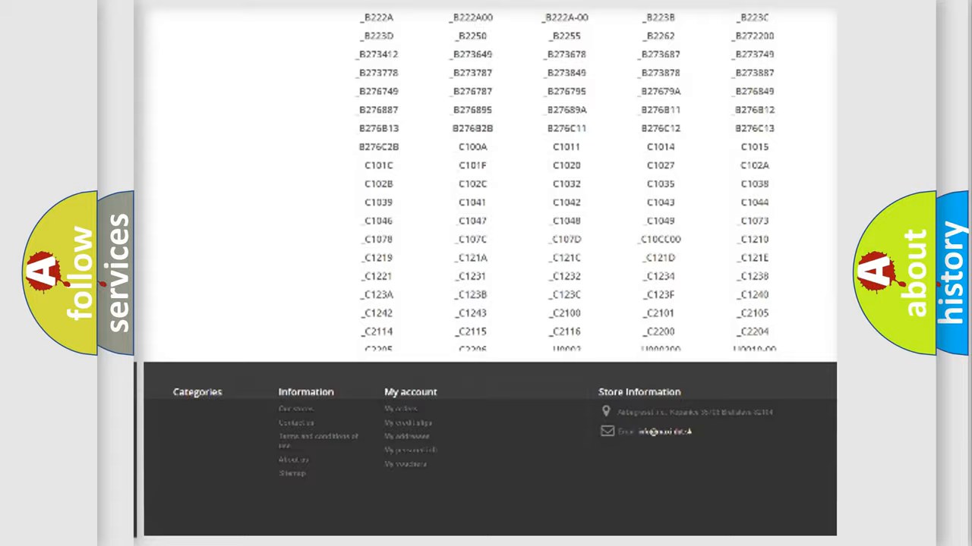
pyautogui.scroll(3)
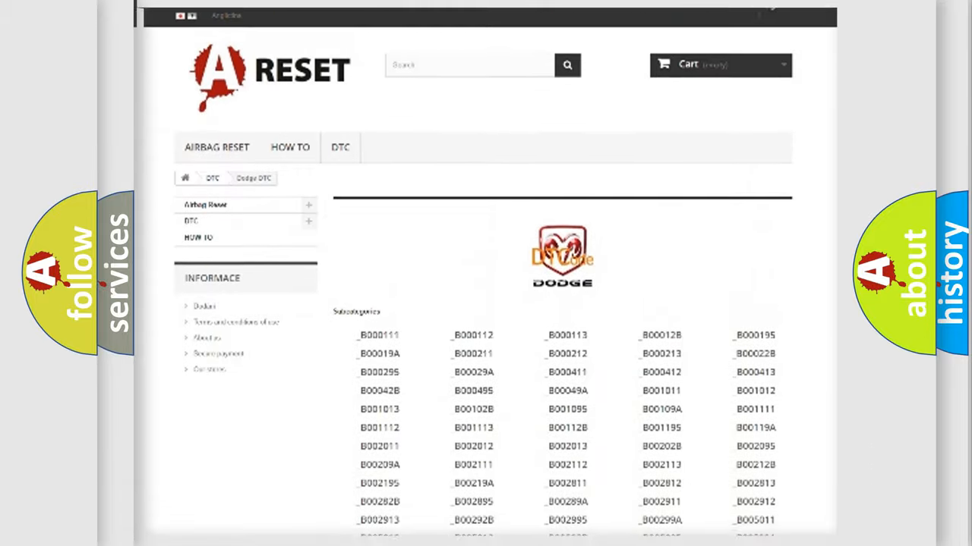